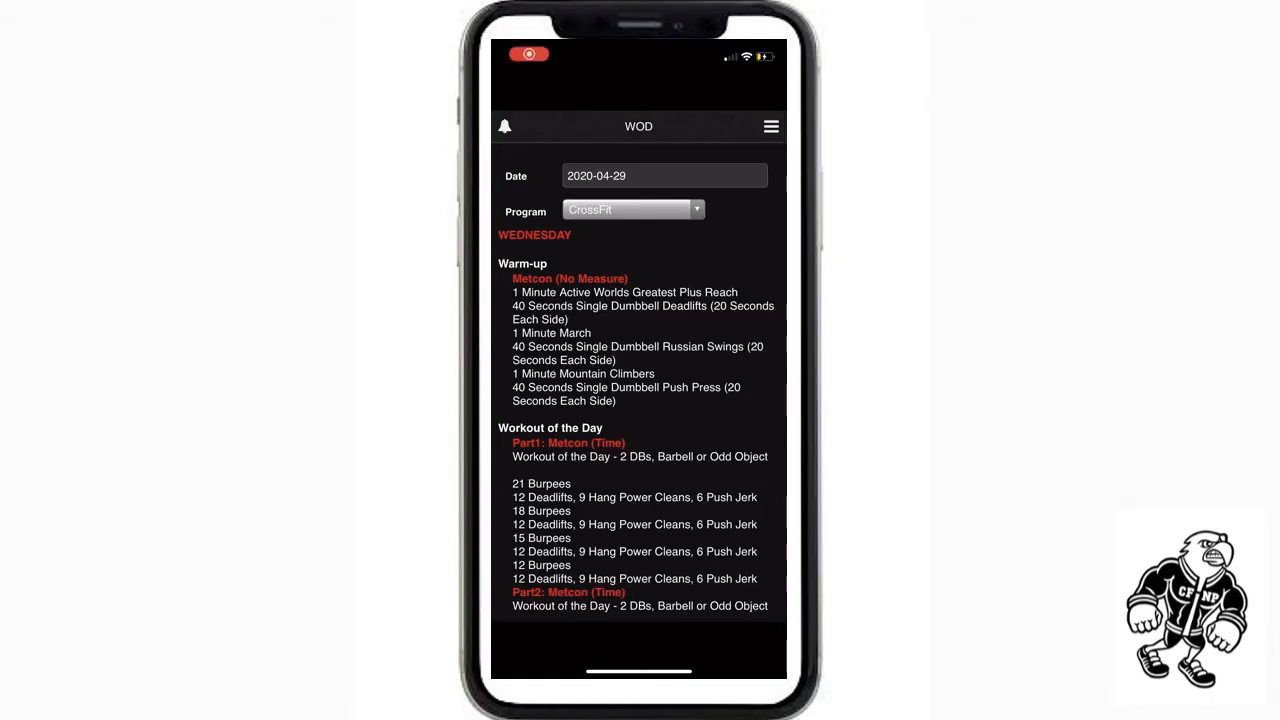
Reserve the 8:00 AM class from the legacy app's Class Schedule for Thursday 04/30.
left_click(771, 126)
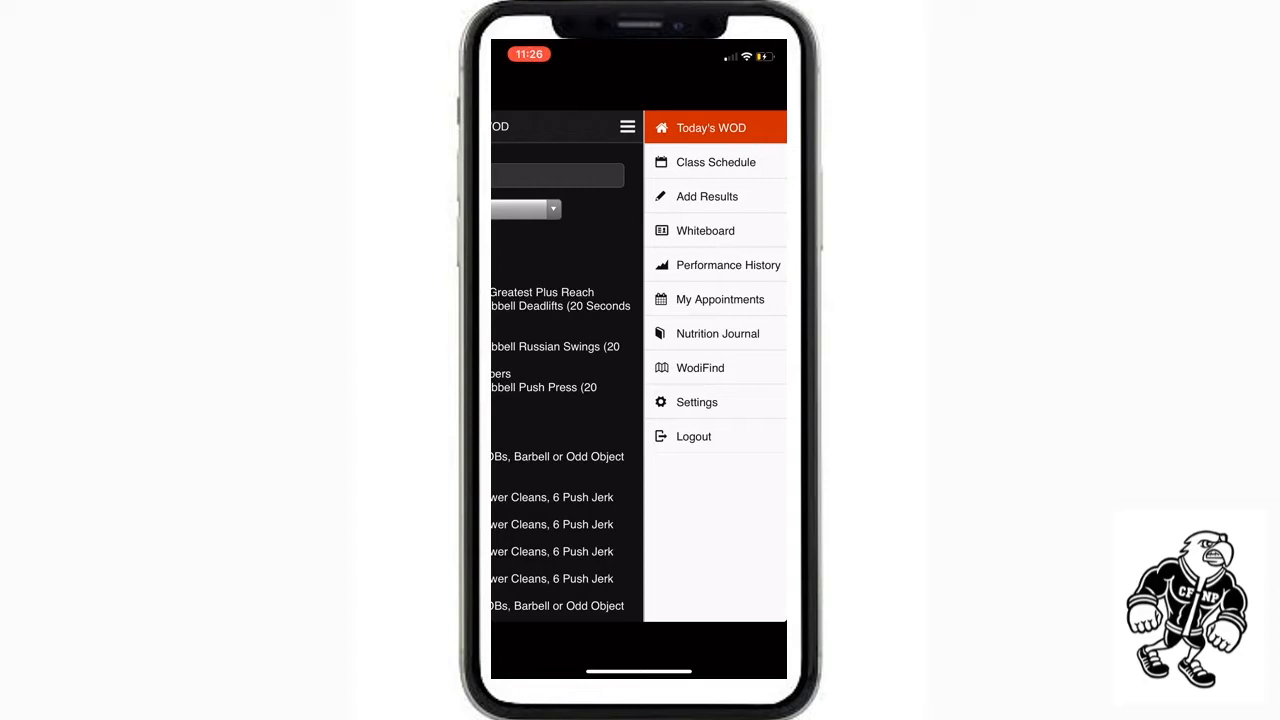
left_click(716, 162)
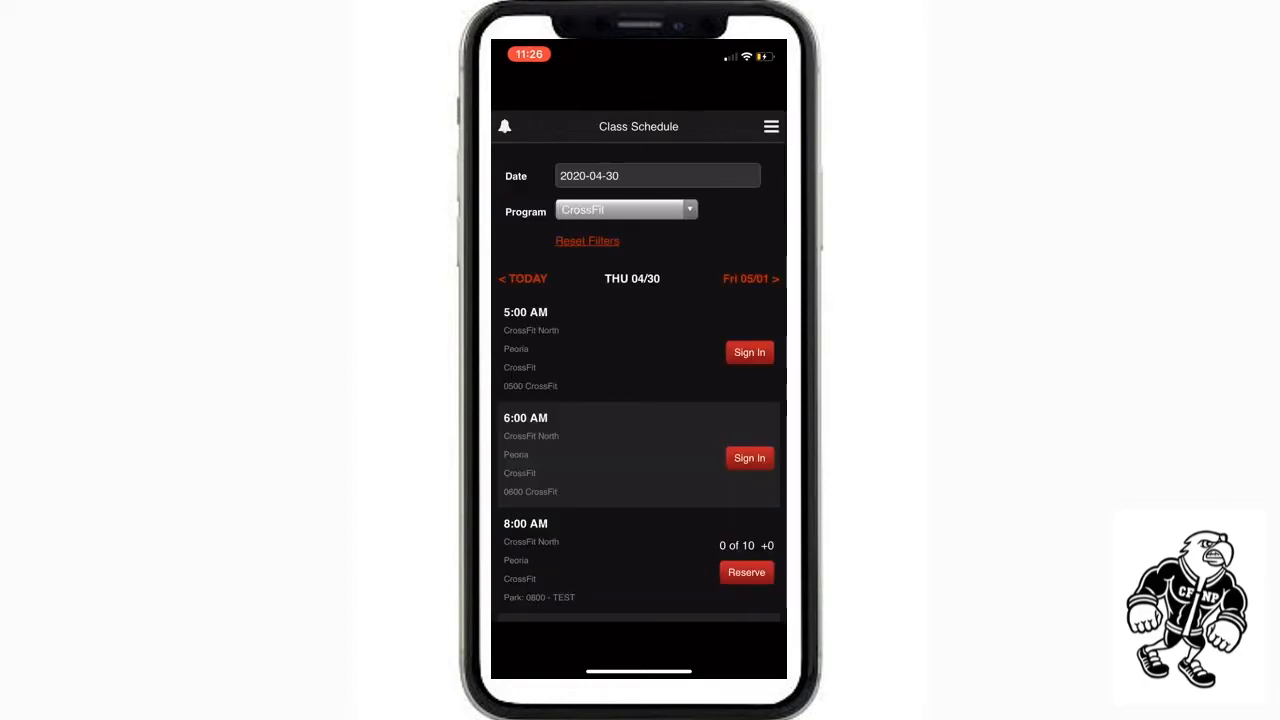
scroll("down", 3)
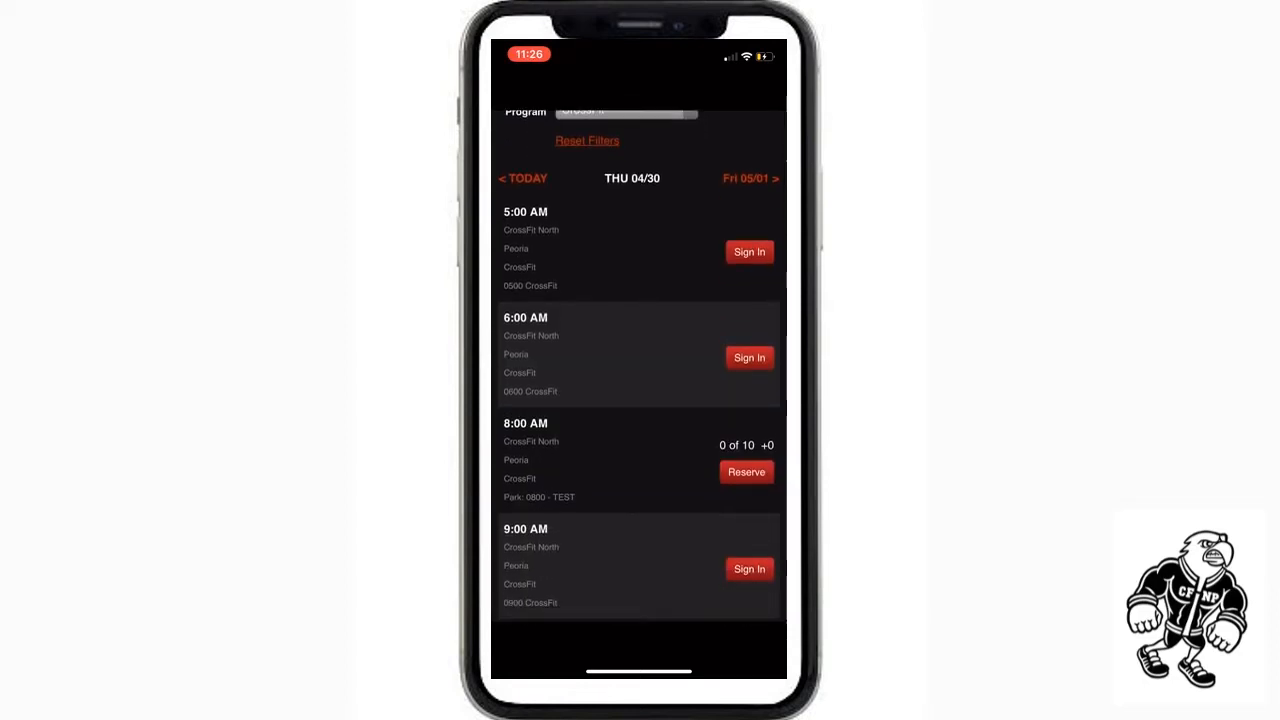
left_click(746, 471)
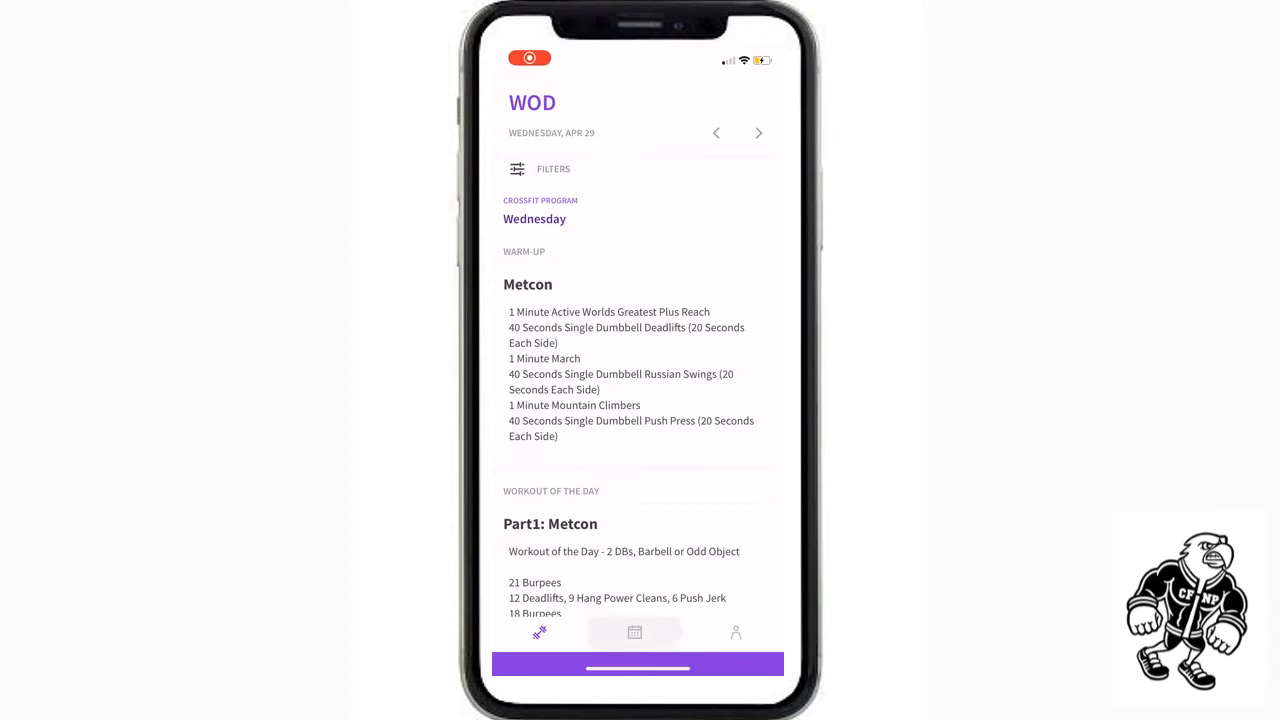
Switch from the Wednesday April 29 WOD to the calendar tab in Wodify Athlete.
left_click(634, 632)
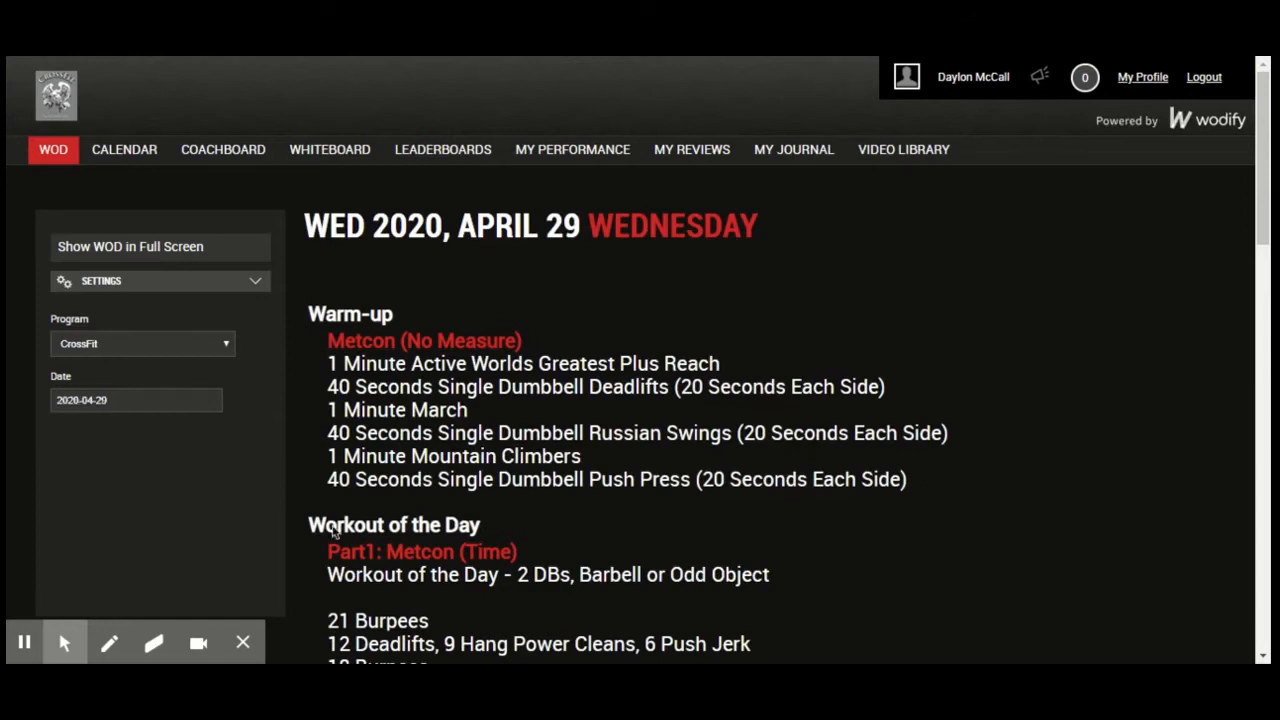
mouse_move(335, 531)
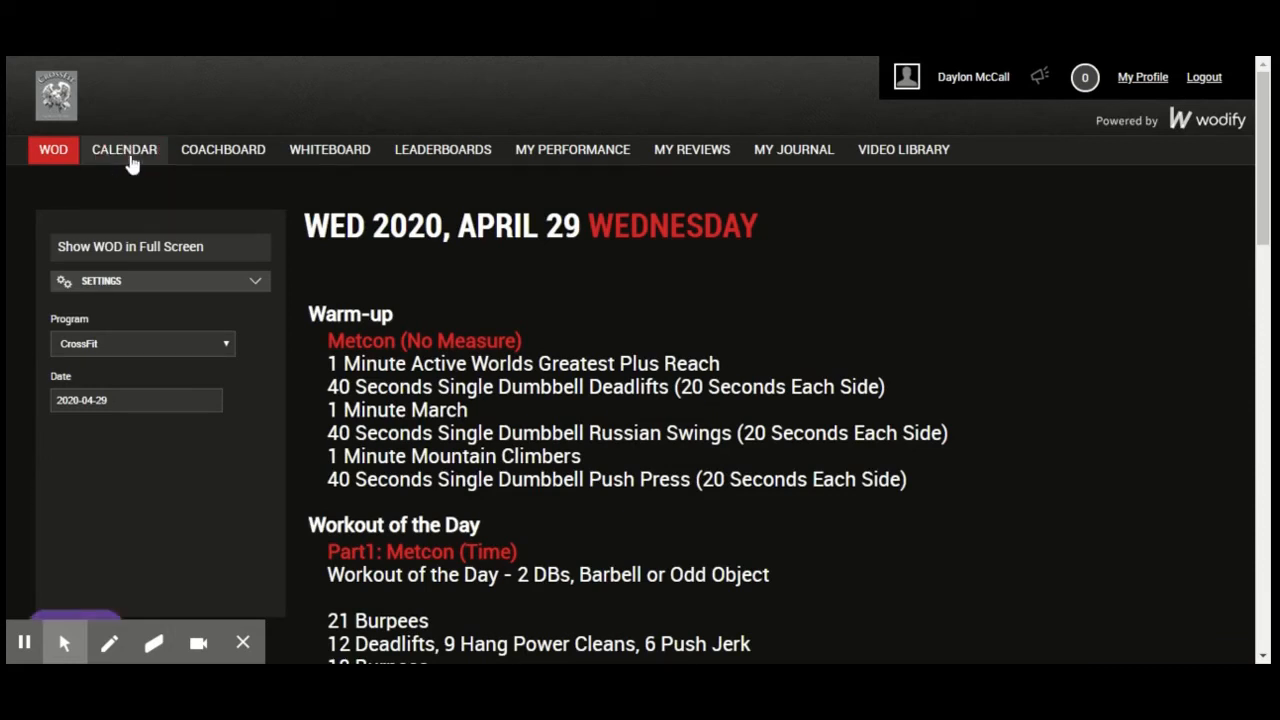
mouse_move(240, 225)
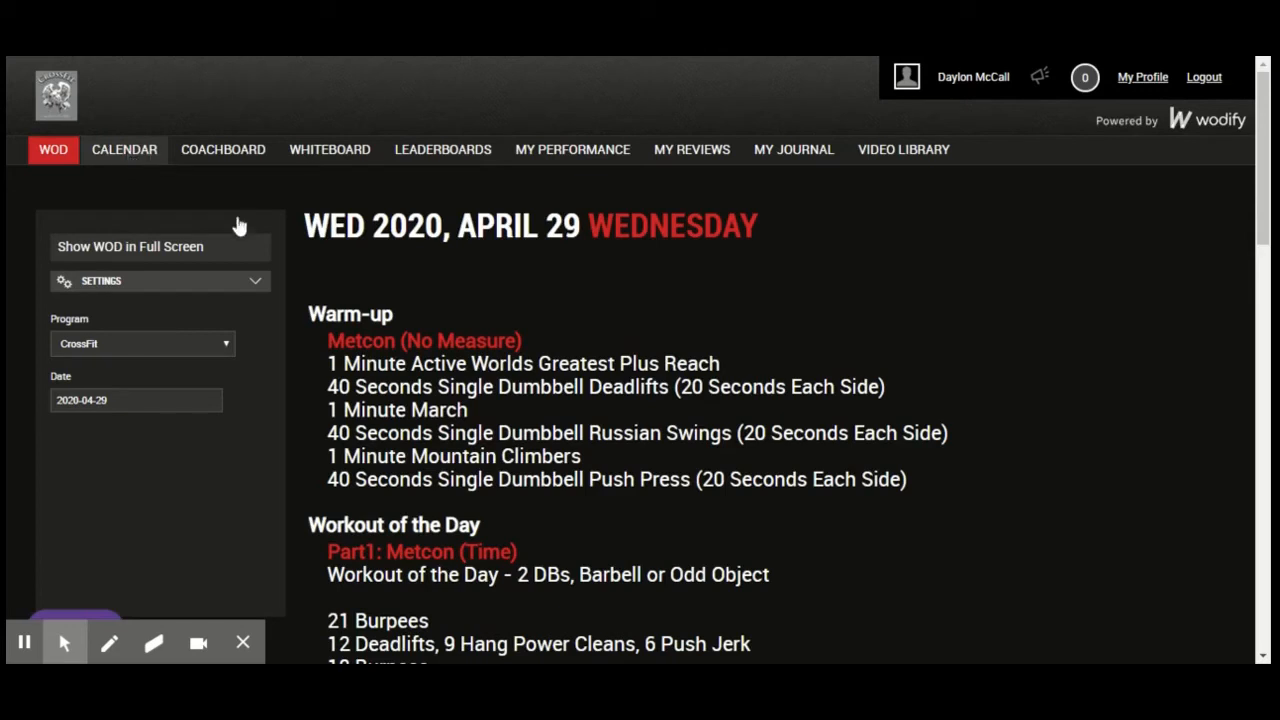
mouse_move(430, 405)
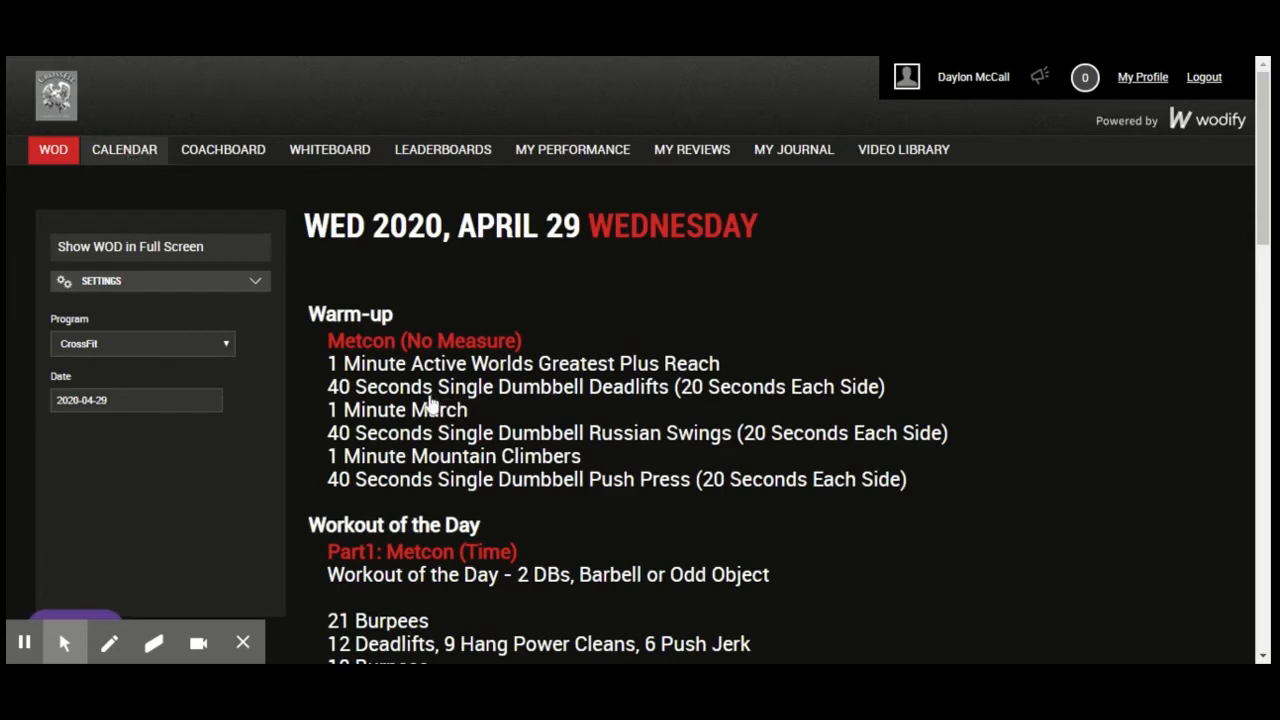
Show the calendar List View and scroll to April 30's Park: 0800 - TEST class.
left_click(124, 149)
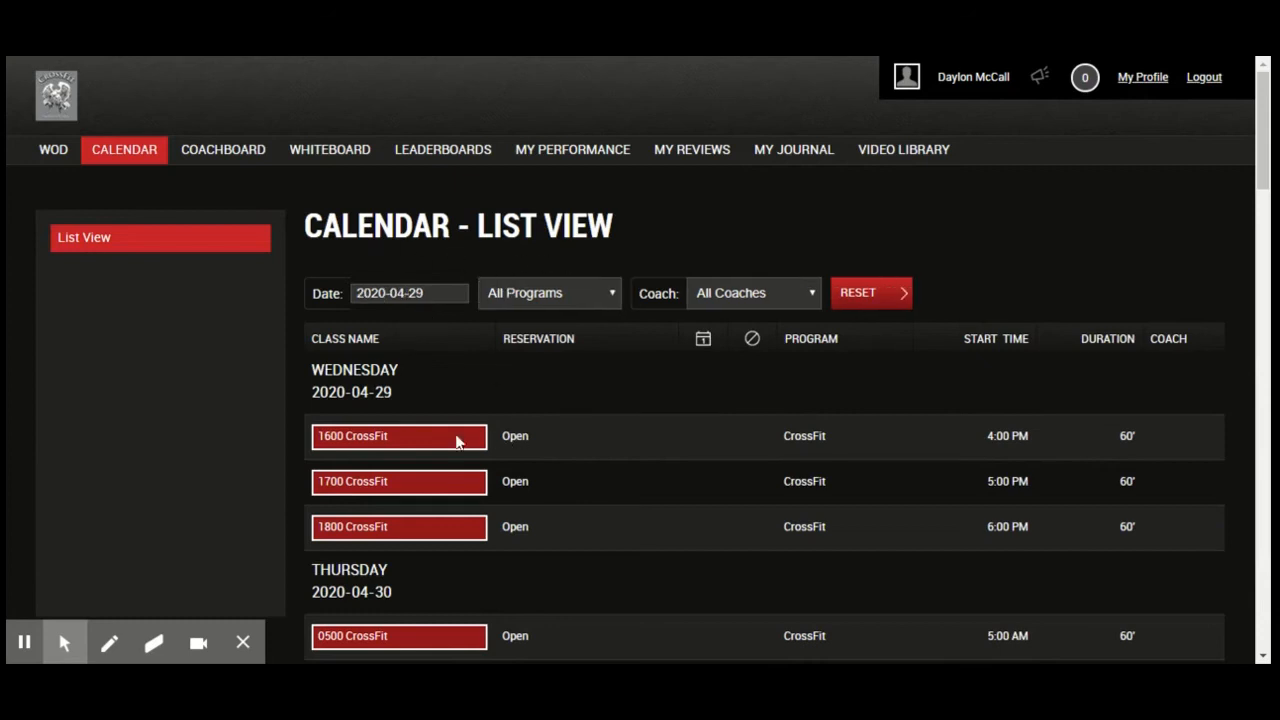
mouse_move(575, 447)
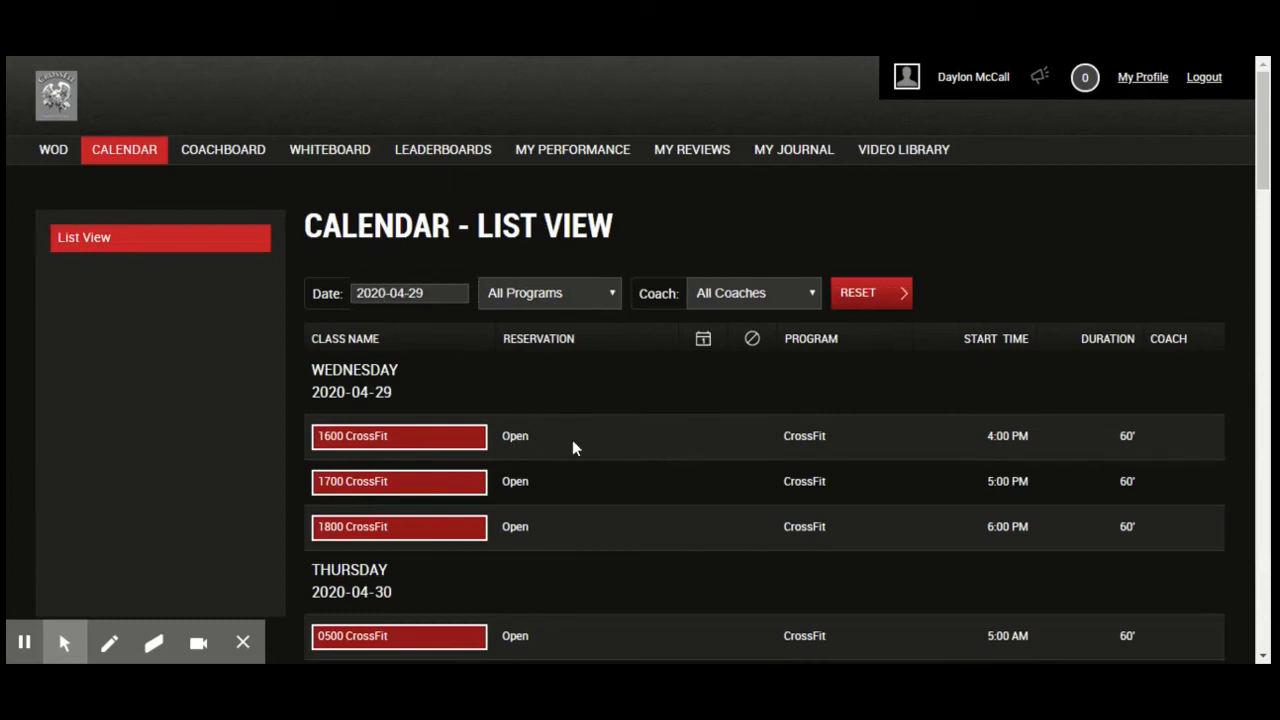
mouse_move(567, 441)
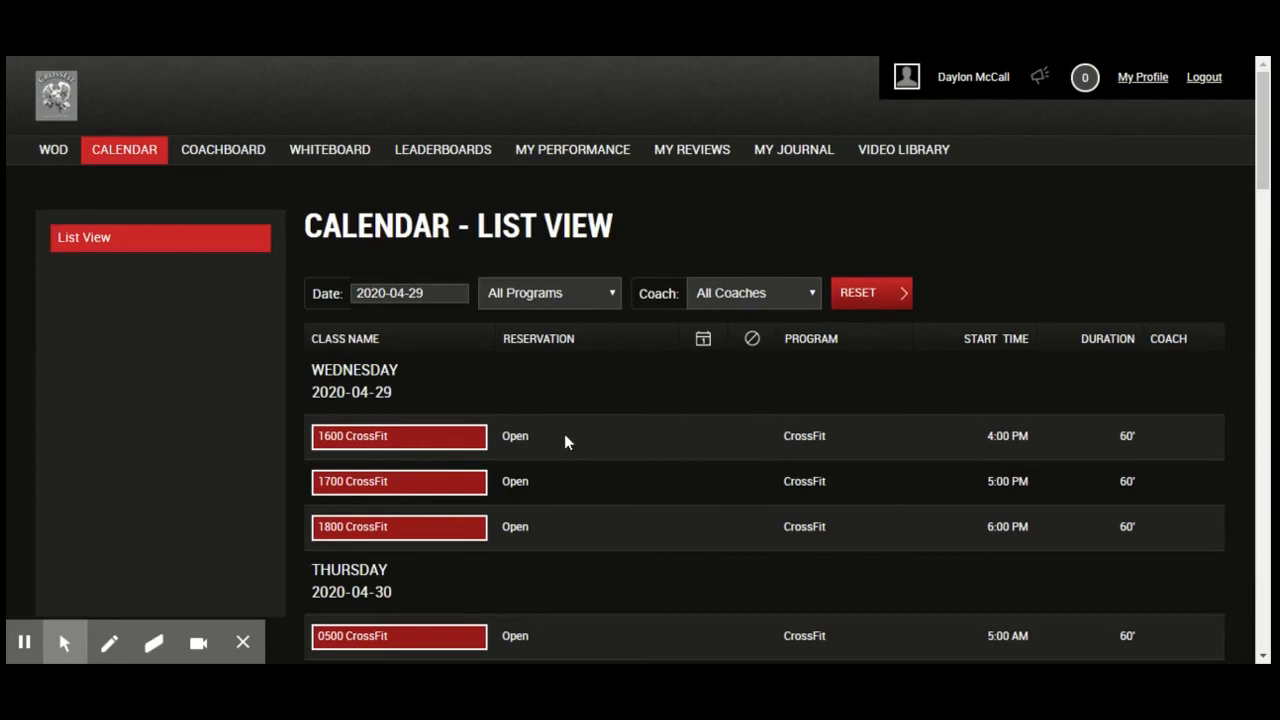
scroll("down", 3)
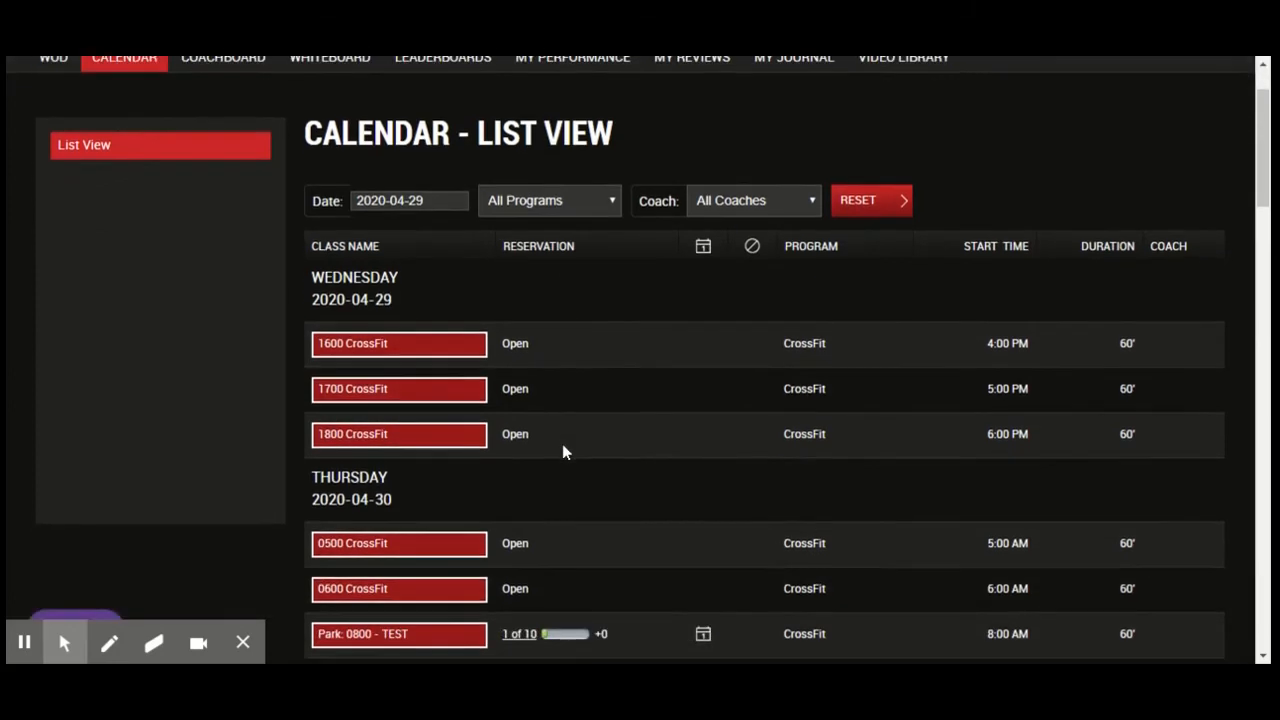
mouse_move(519, 465)
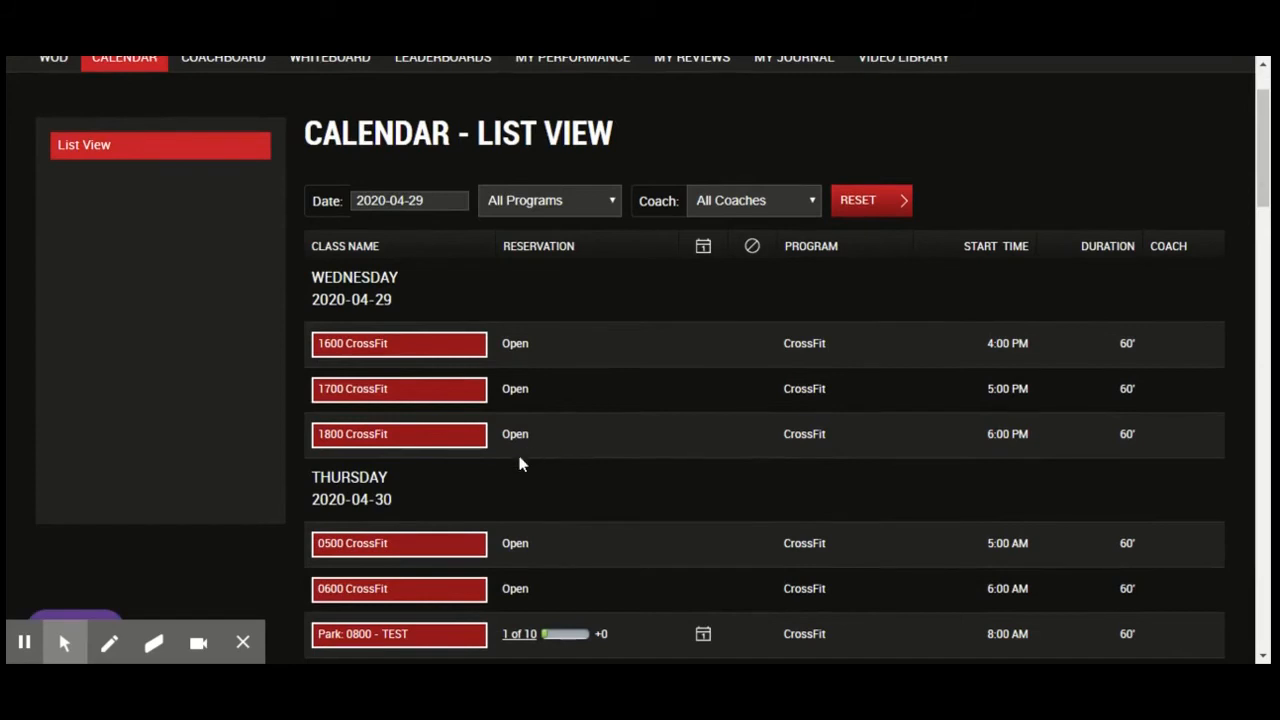
scroll("down", 3)
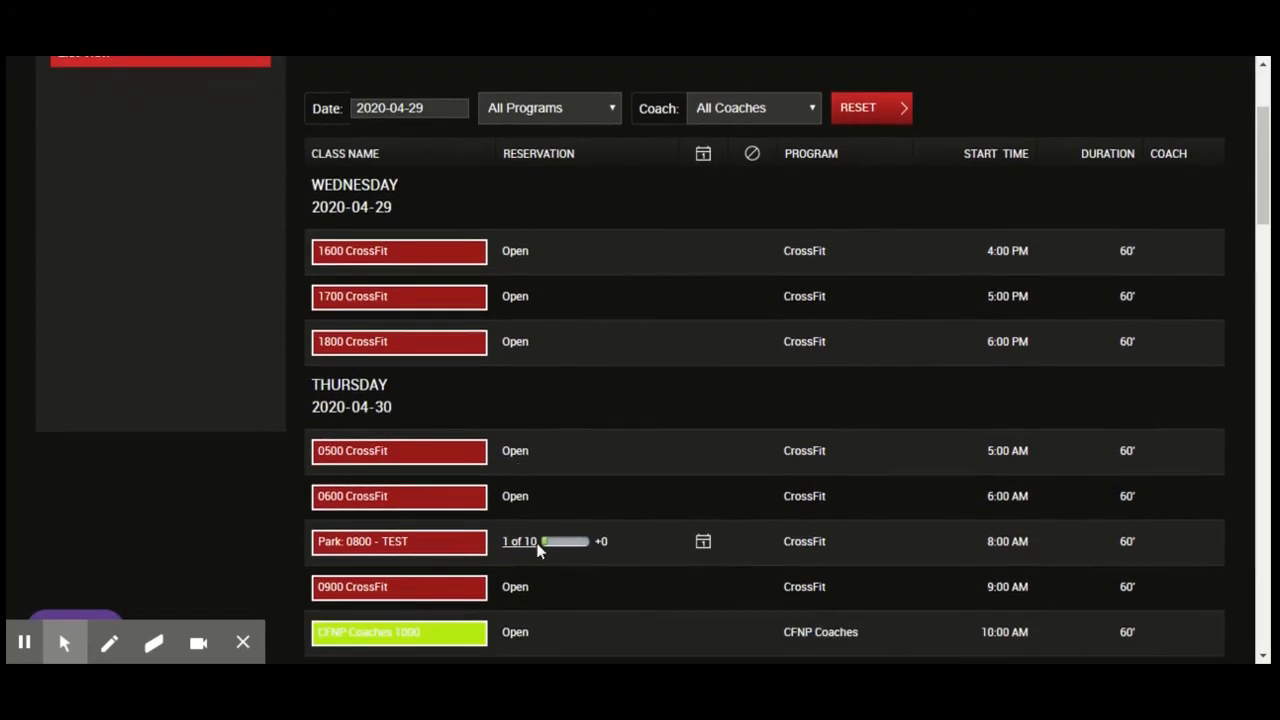
mouse_move(484, 536)
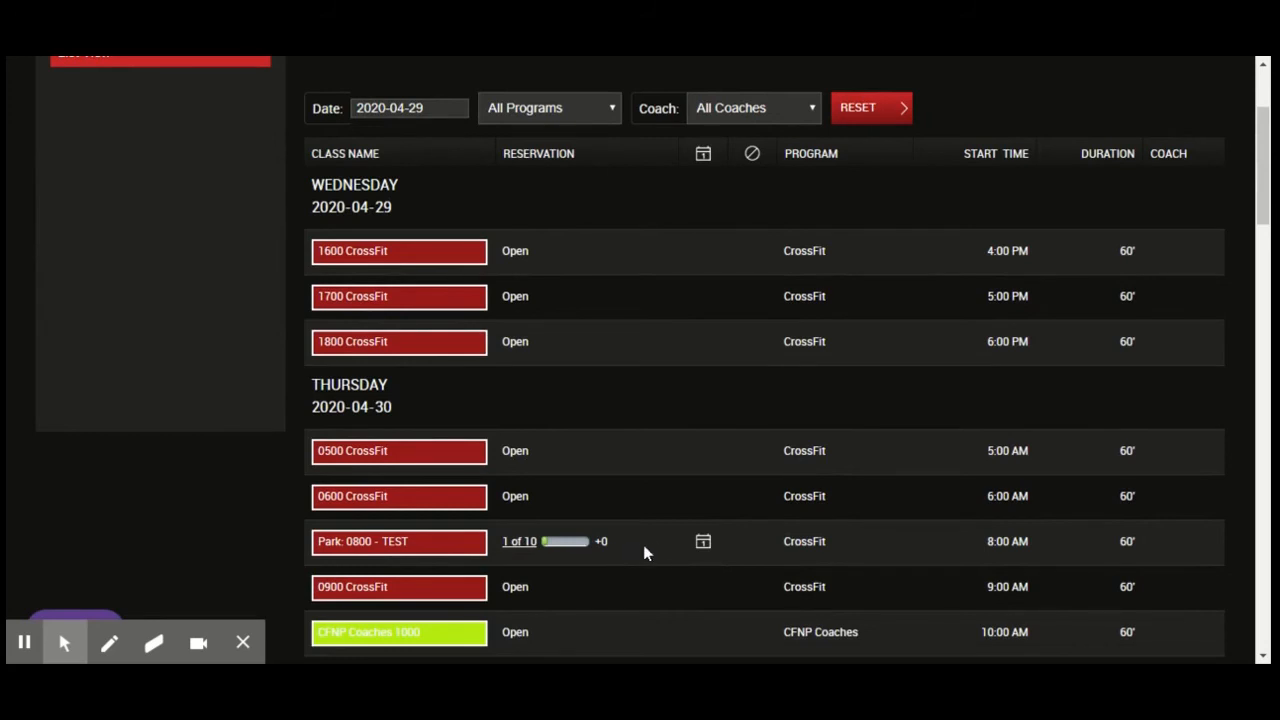
mouse_move(705, 550)
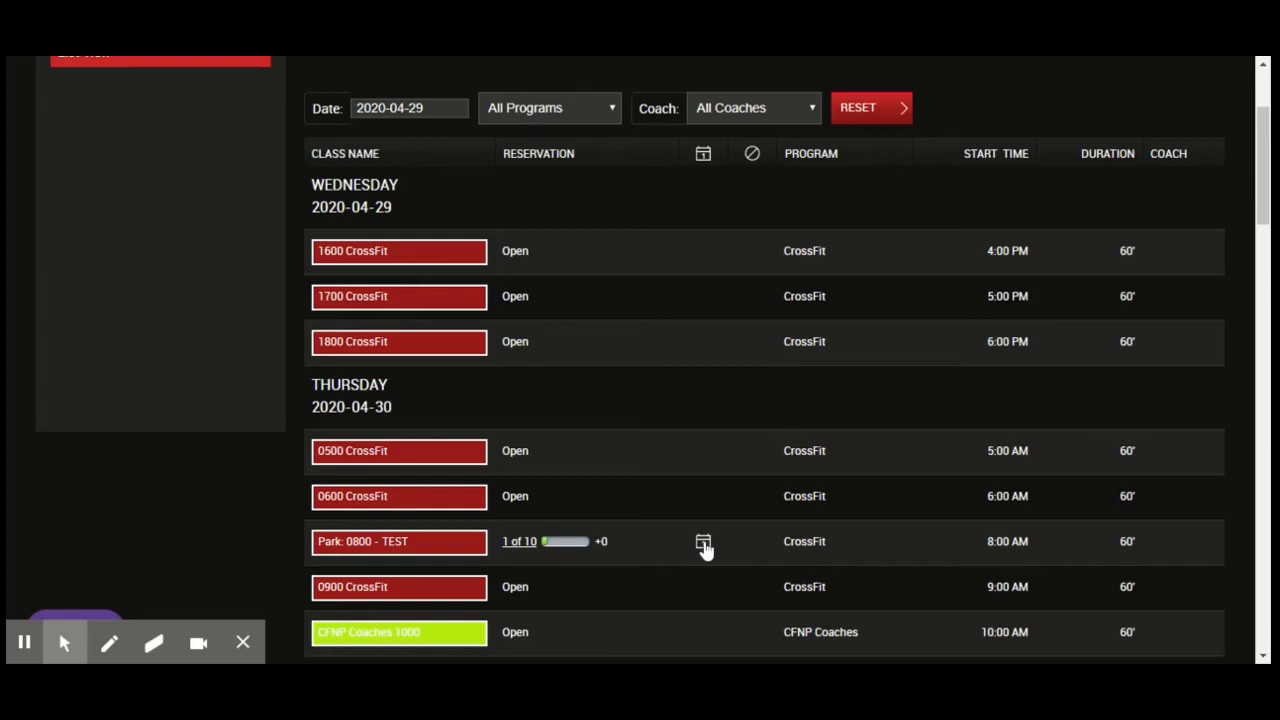
Book the Park: 0800 - TEST class, bringing it to 2 of 10 reserved.
left_click(703, 541)
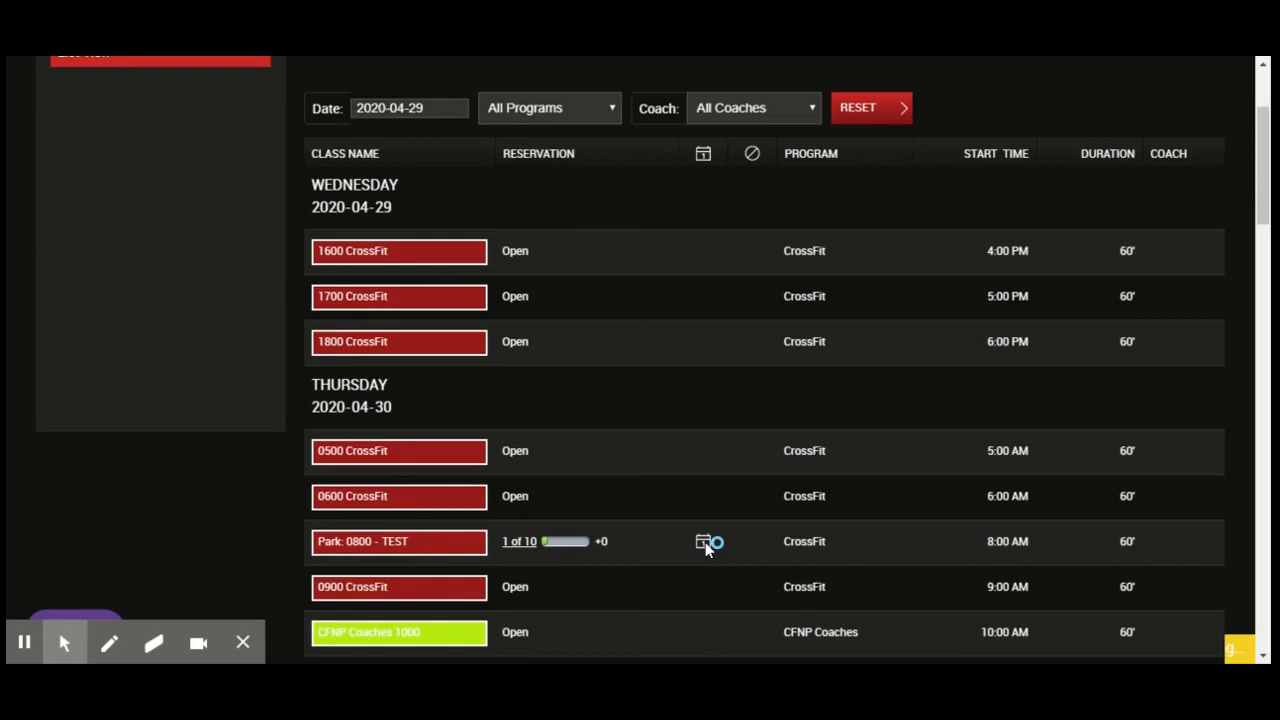
left_click(705, 541)
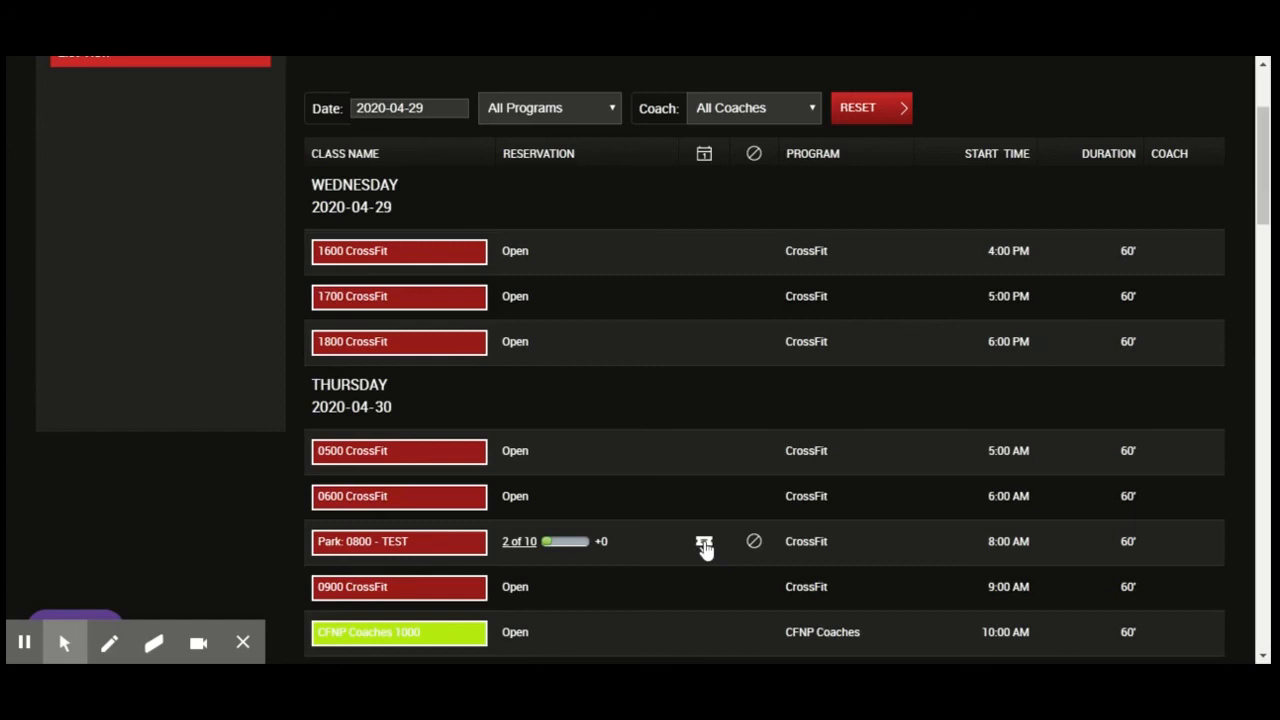
left_click(704, 541)
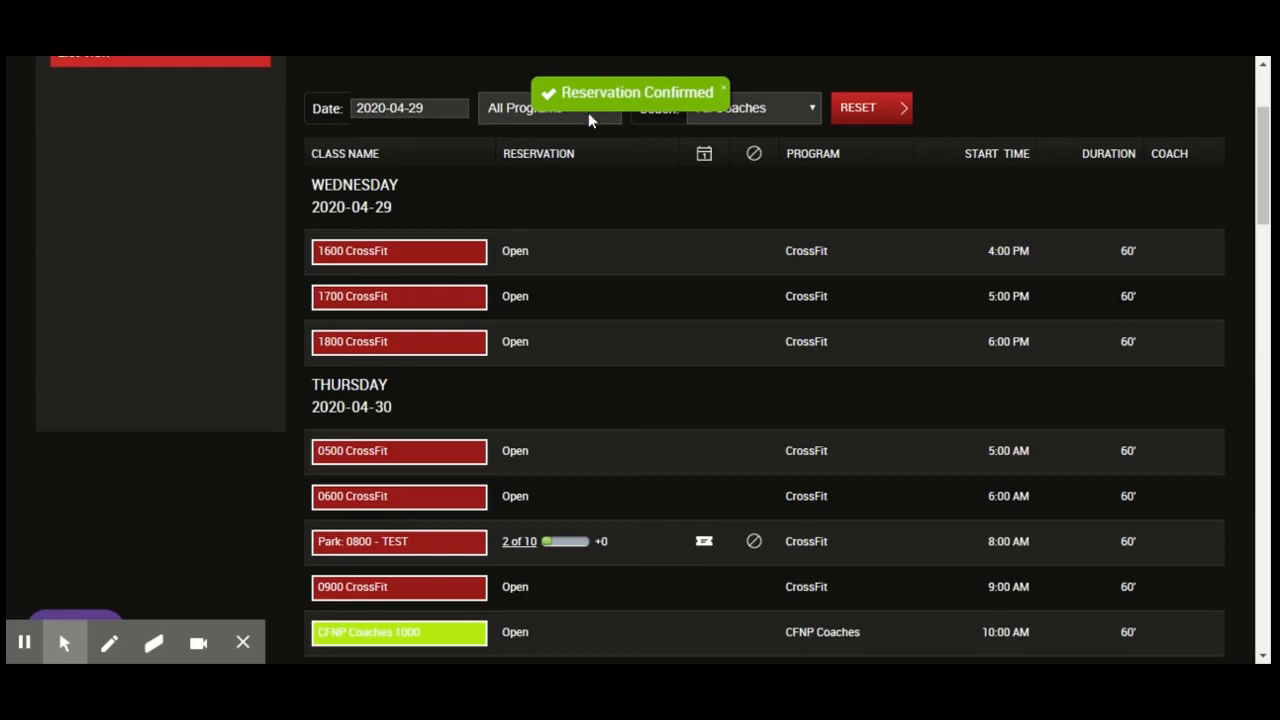
mouse_move(667, 491)
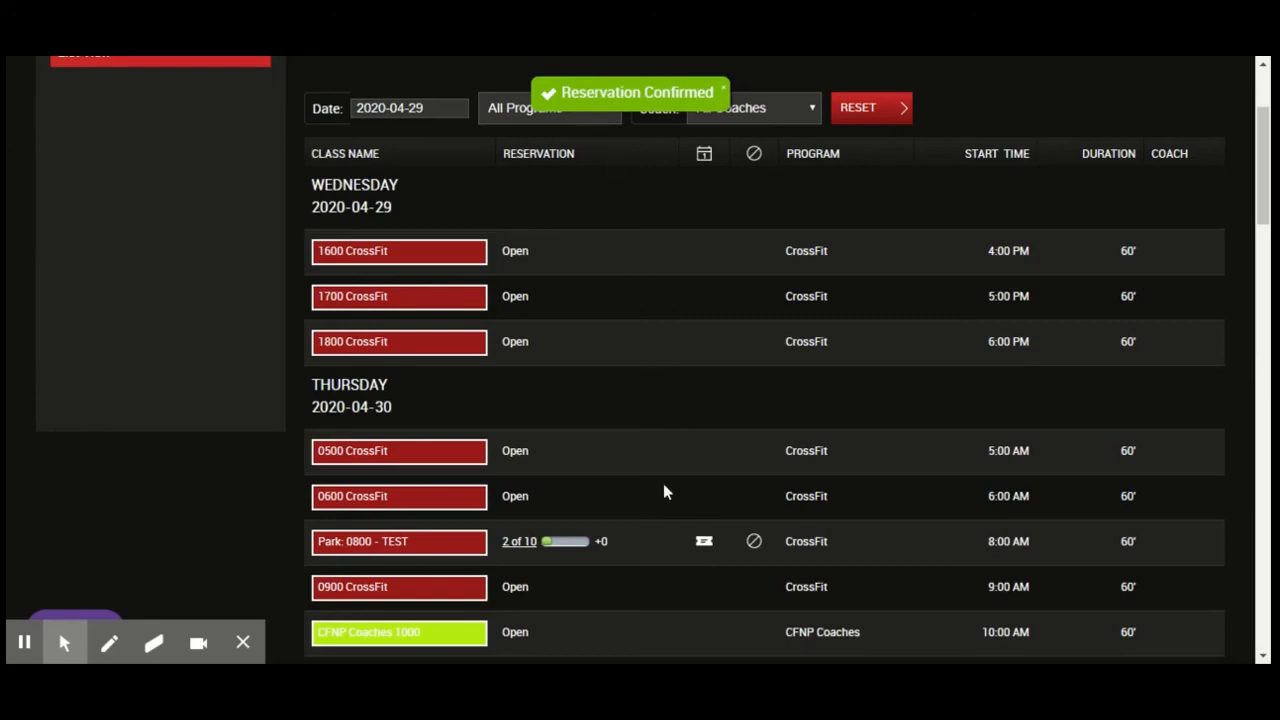
mouse_move(703, 536)
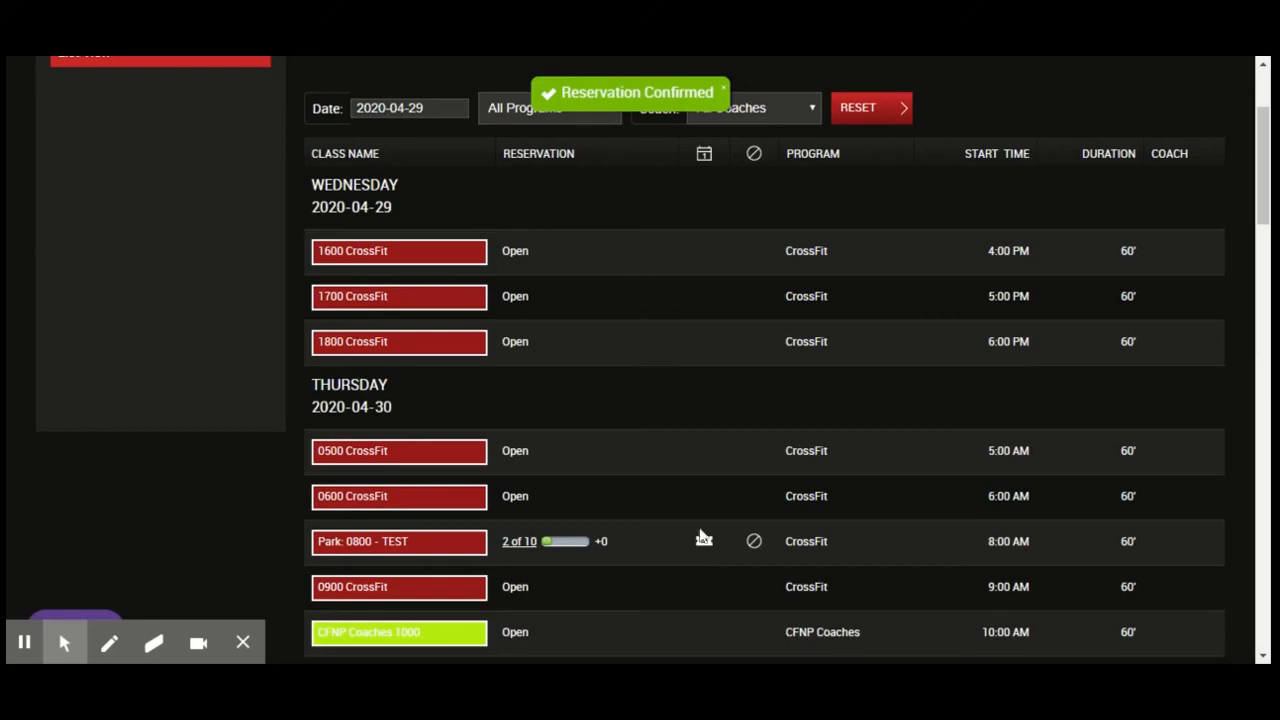